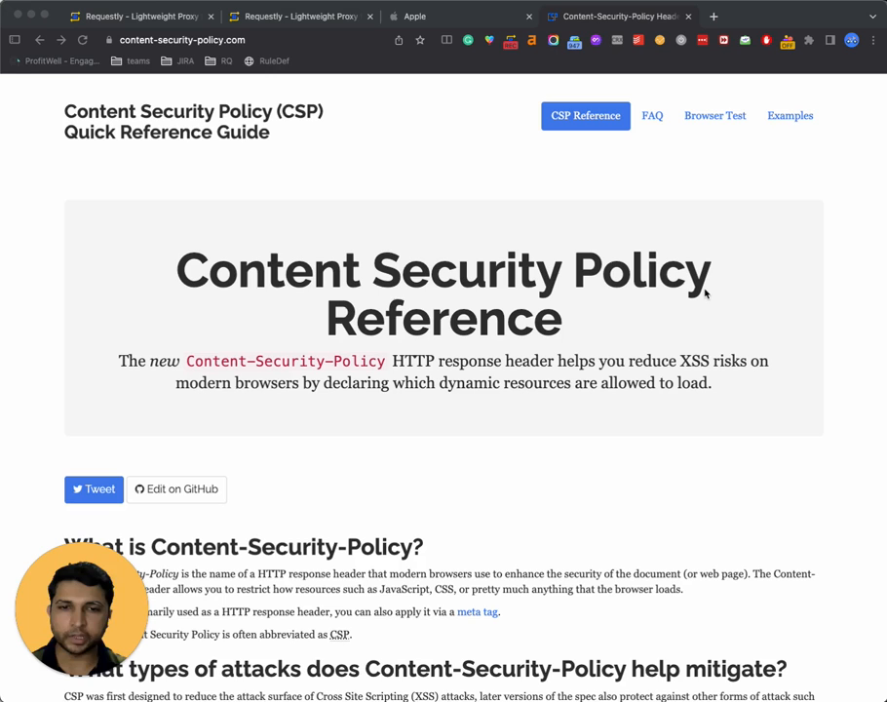
{"action": "mouse_move", "coordinate": [443, 304]}
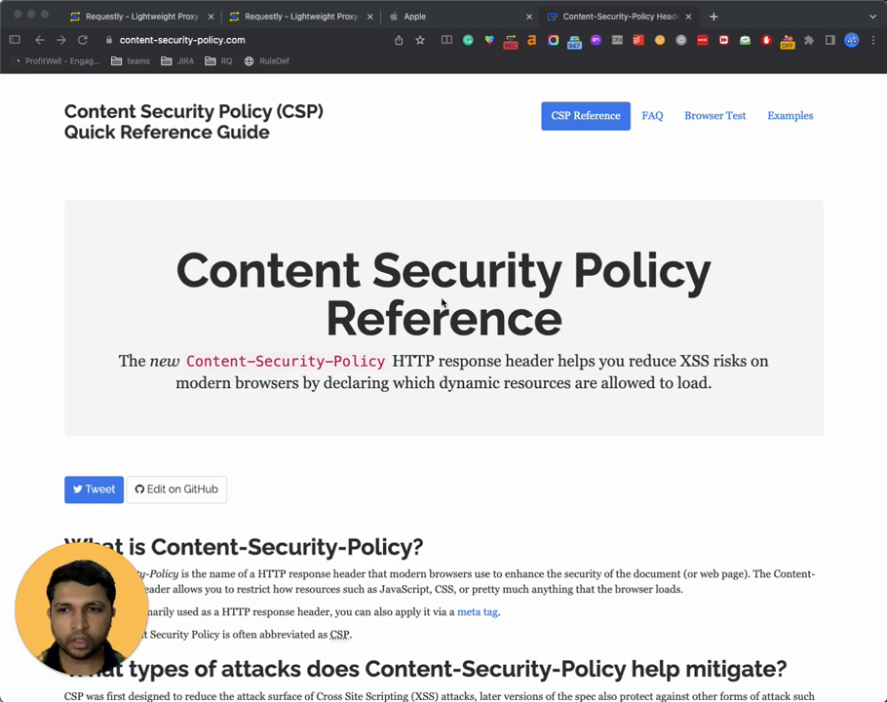
Step: Scroll through the apple.com homepage and bring it to the front
{"action": "scroll", "scroll_direction": "down", "scroll_amount": 3}
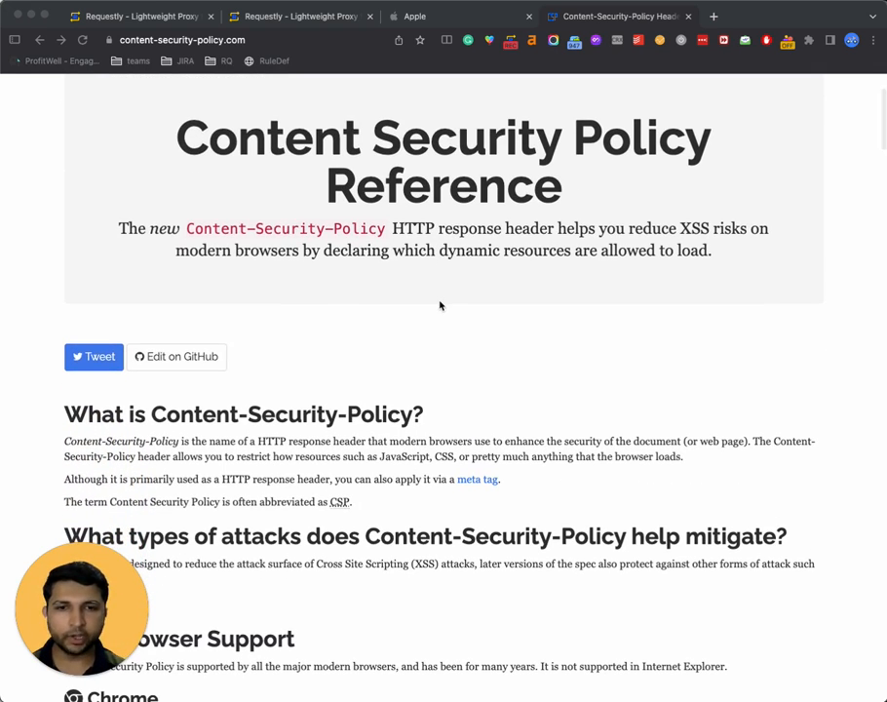
{"action": "scroll", "scroll_direction": "down", "scroll_amount": 3}
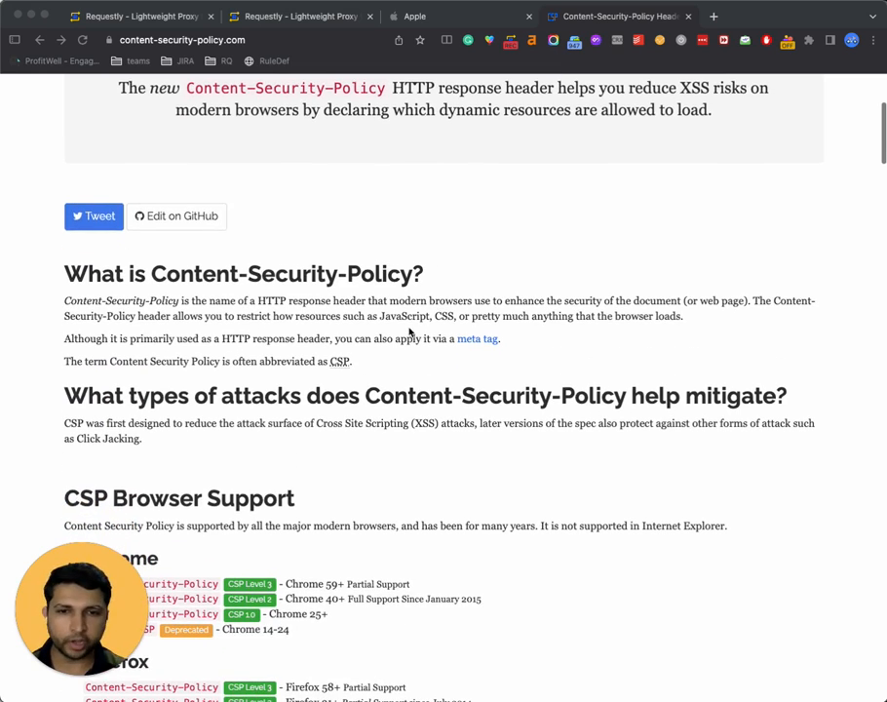
{"action": "scroll", "scroll_direction": "down", "scroll_amount": 3}
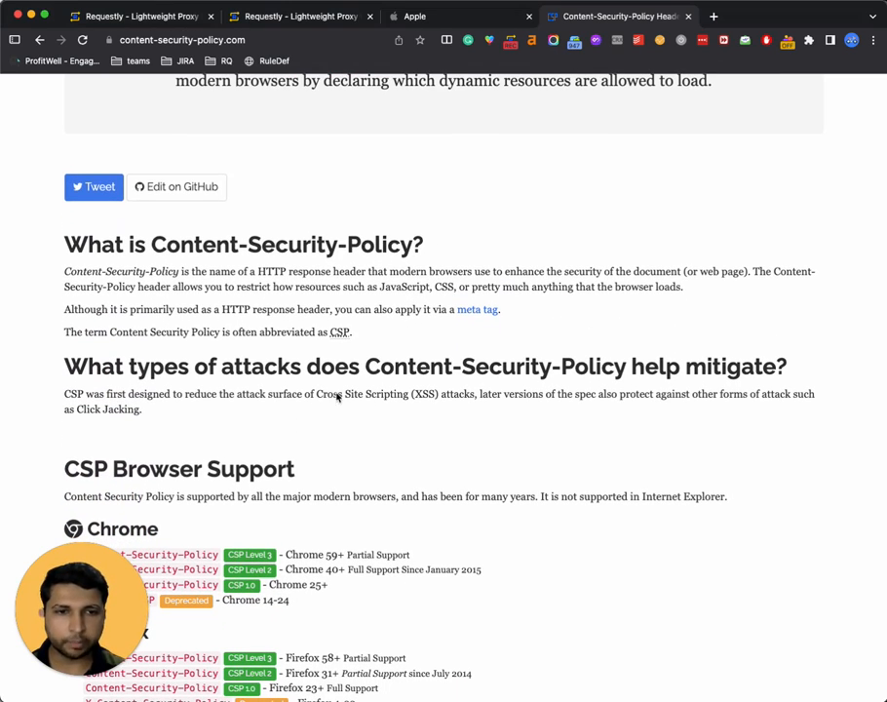
{"action": "mouse_move", "coordinate": [319, 417]}
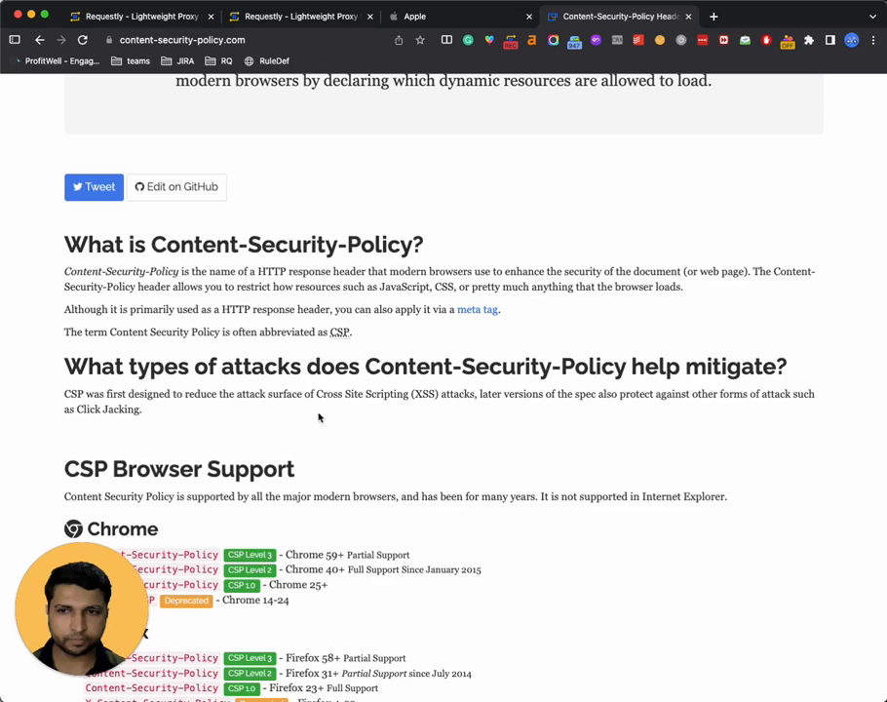
{"action": "scroll", "scroll_direction": "down", "scroll_amount": 3}
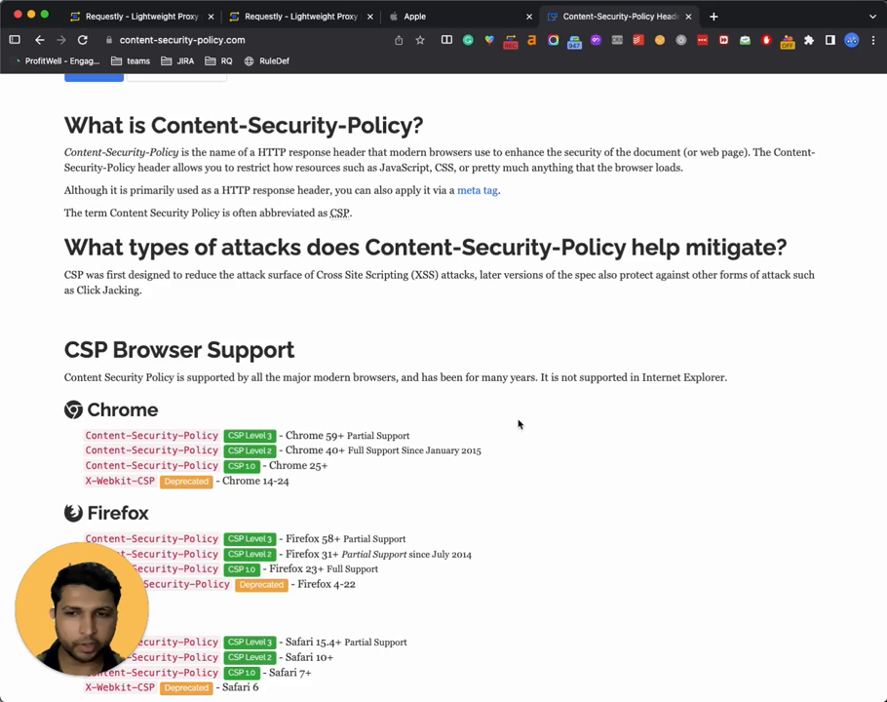
{"action": "scroll", "scroll_direction": "down", "scroll_amount": 3}
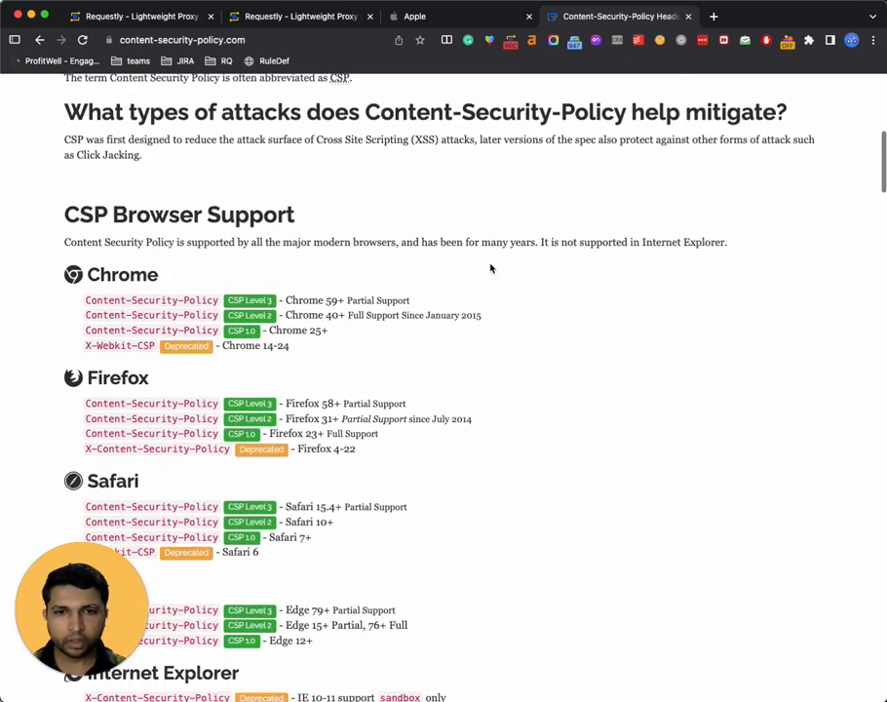
{"action": "scroll", "scroll_direction": "down", "scroll_amount": 3}
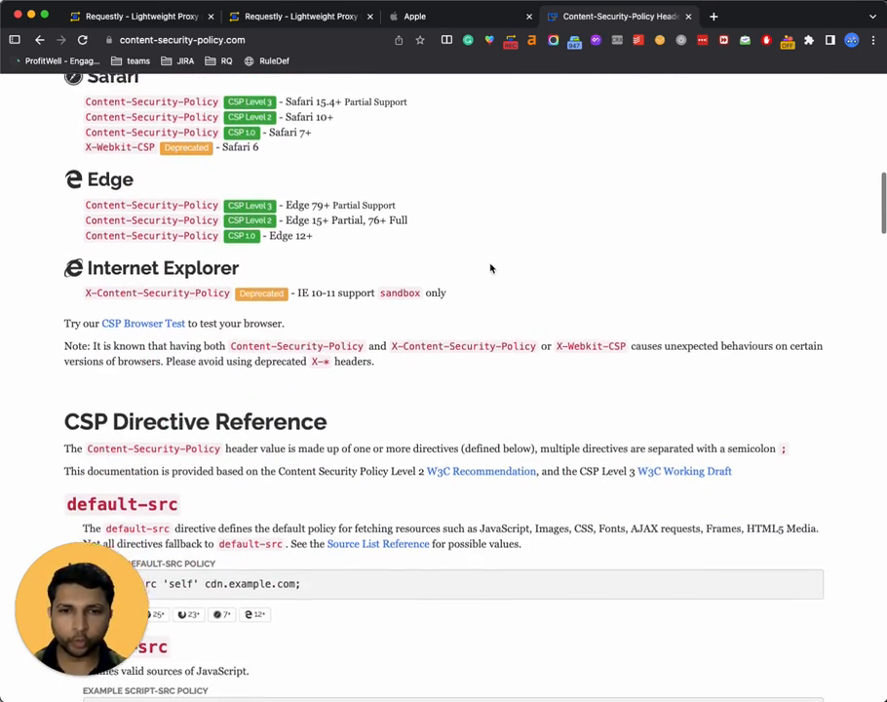
{"action": "scroll", "scroll_direction": "down", "scroll_amount": 3}
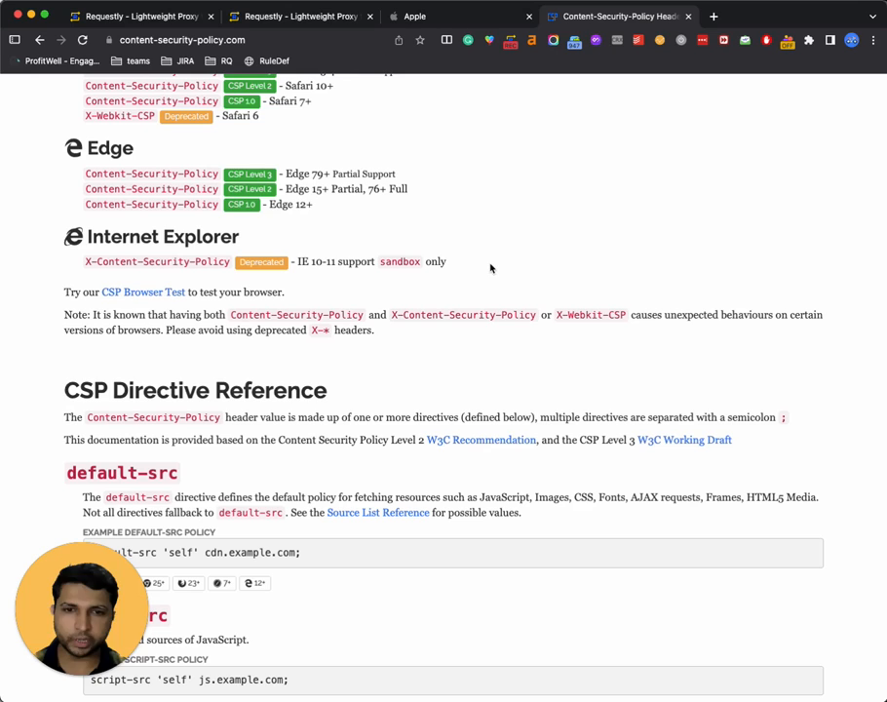
{"action": "left_click", "coordinate": [458, 15]}
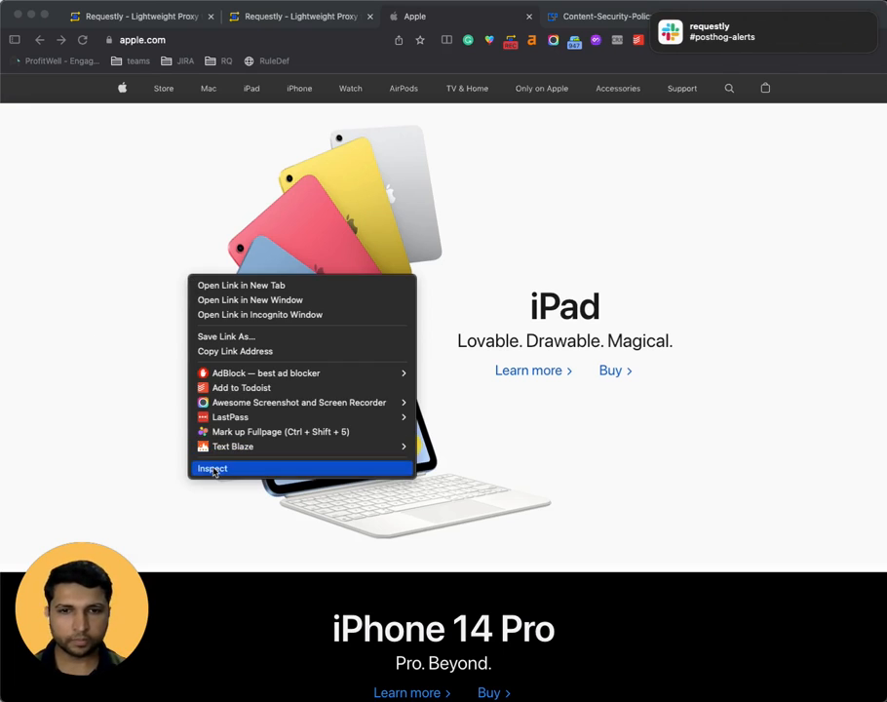
{"action": "left_click", "coordinate": [212, 469]}
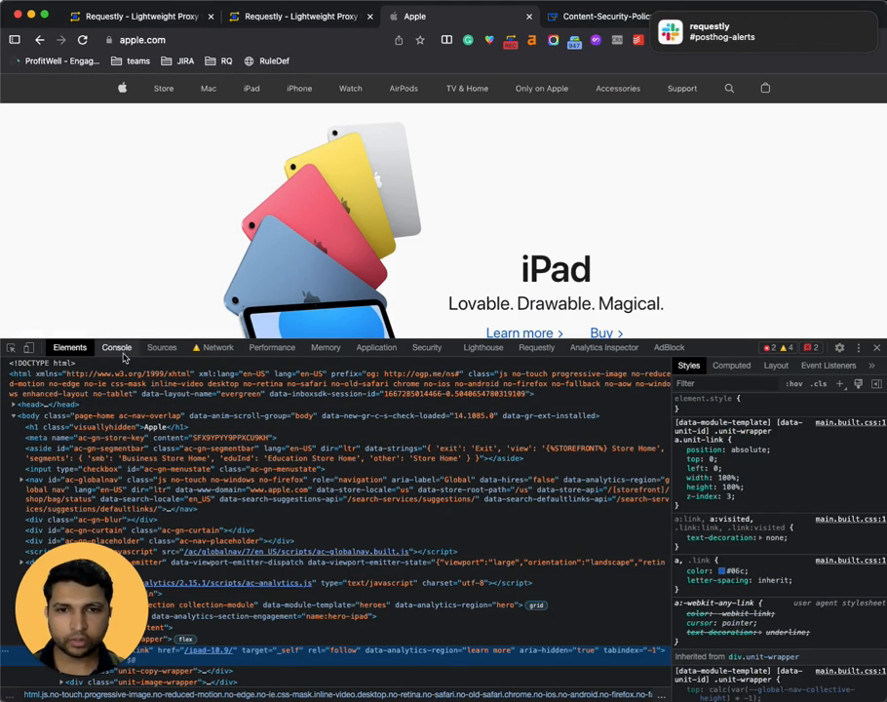
{"action": "left_click", "coordinate": [218, 347]}
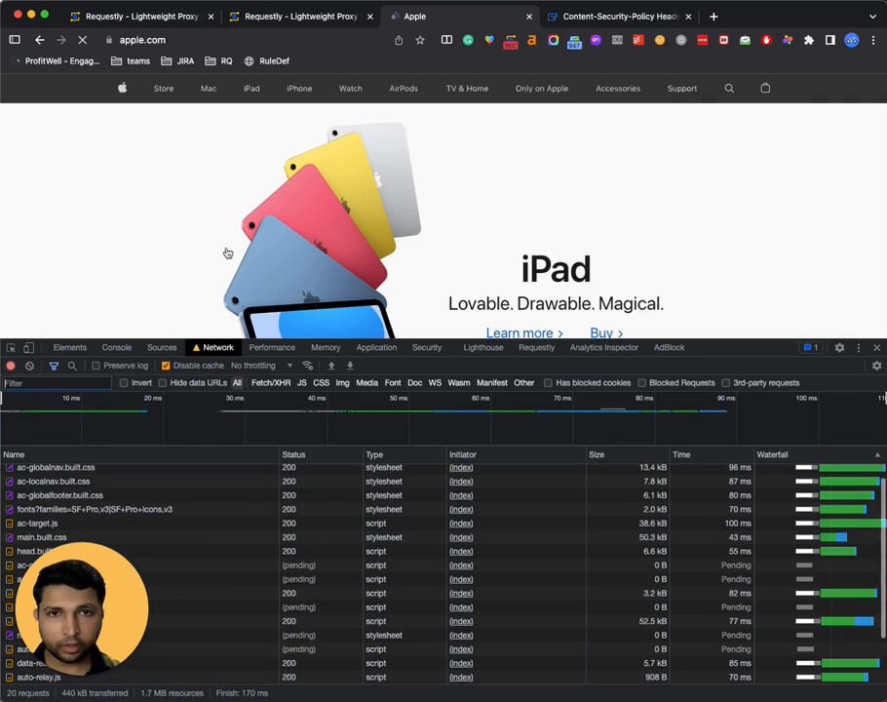
{"action": "left_click", "coordinate": [82, 40]}
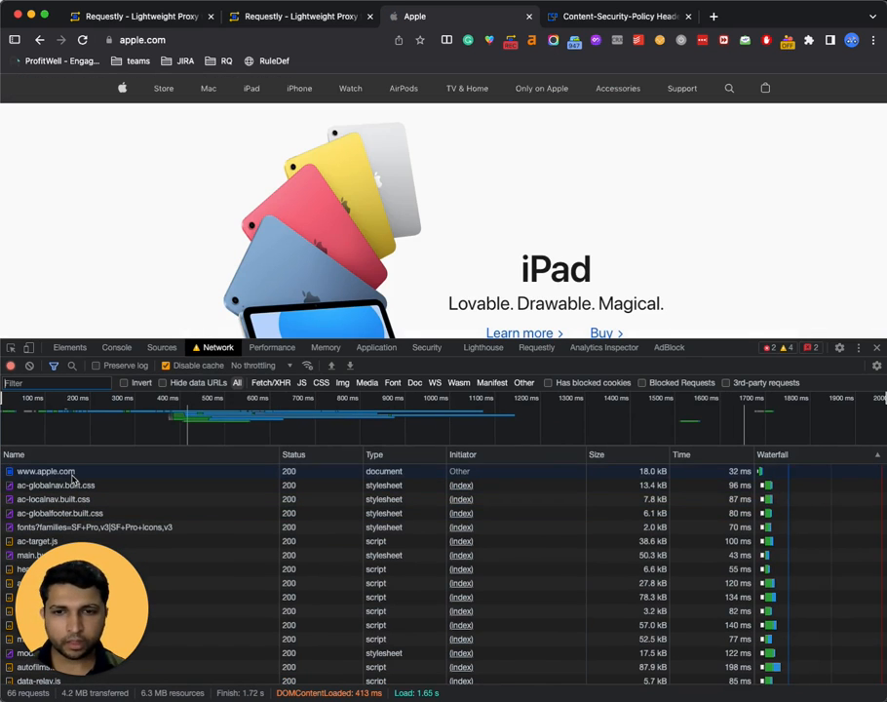
{"action": "left_click", "coordinate": [46, 471]}
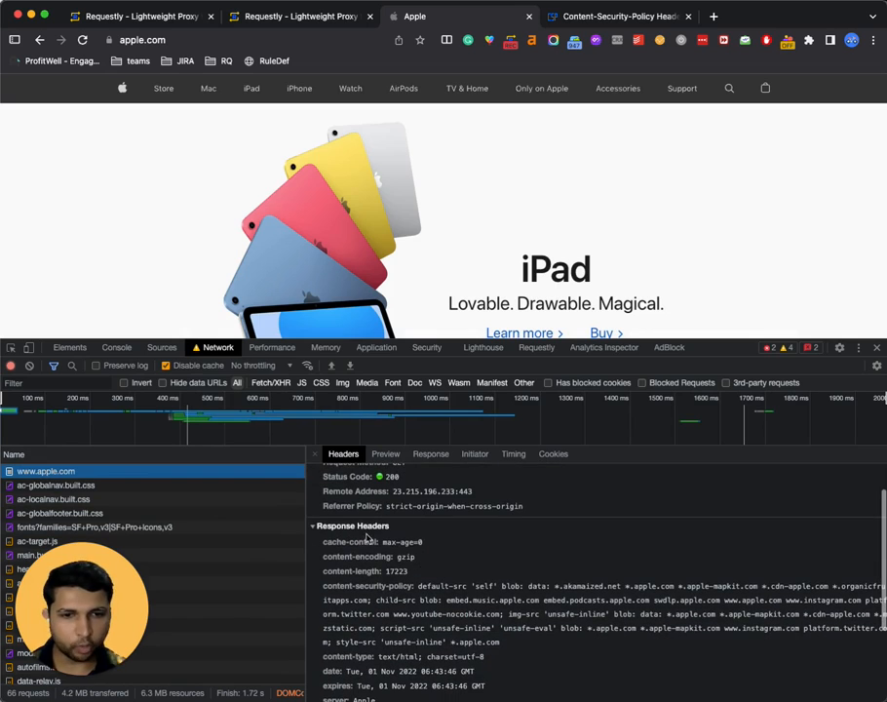
{"action": "scroll", "scroll_direction": "down", "scroll_amount": 3}
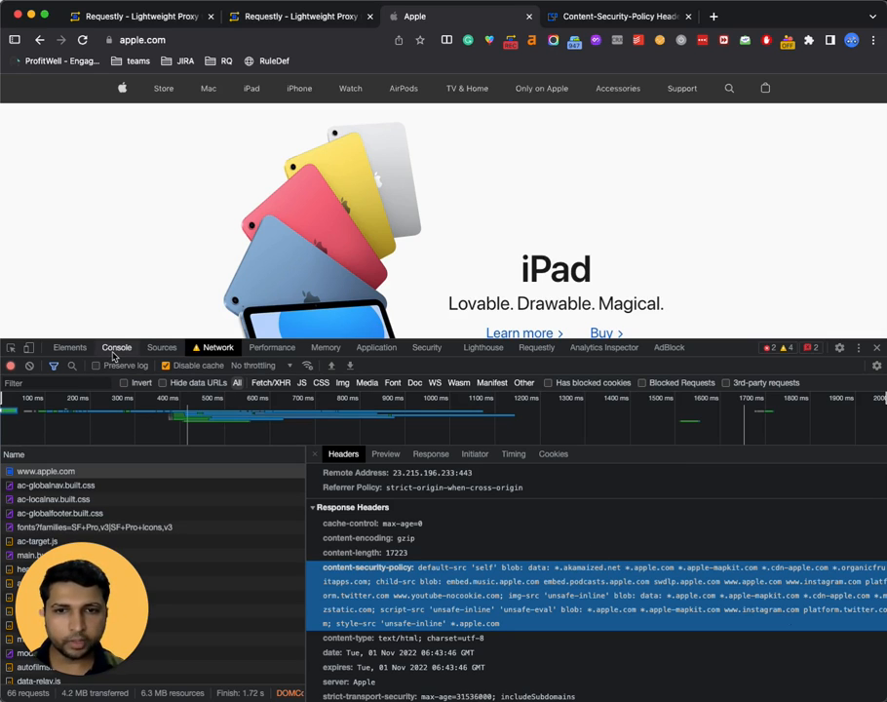
Step: Enter const s = document.createElement('script'); in apple.com's DevTools console
{"action": "left_click", "coordinate": [116, 347]}
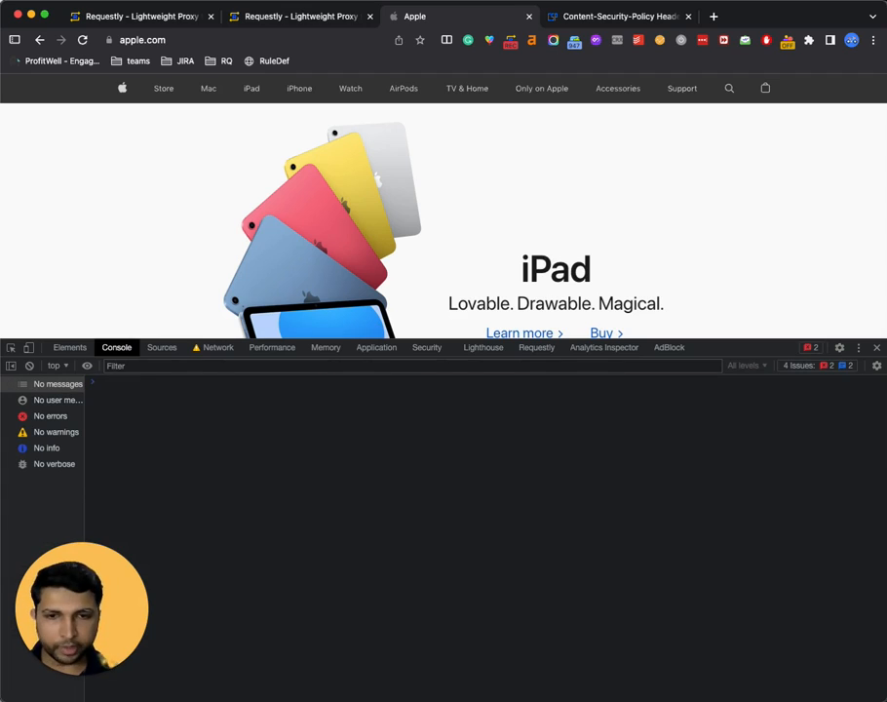
{"action": "type", "text": "const s = document.createElement('script');"}
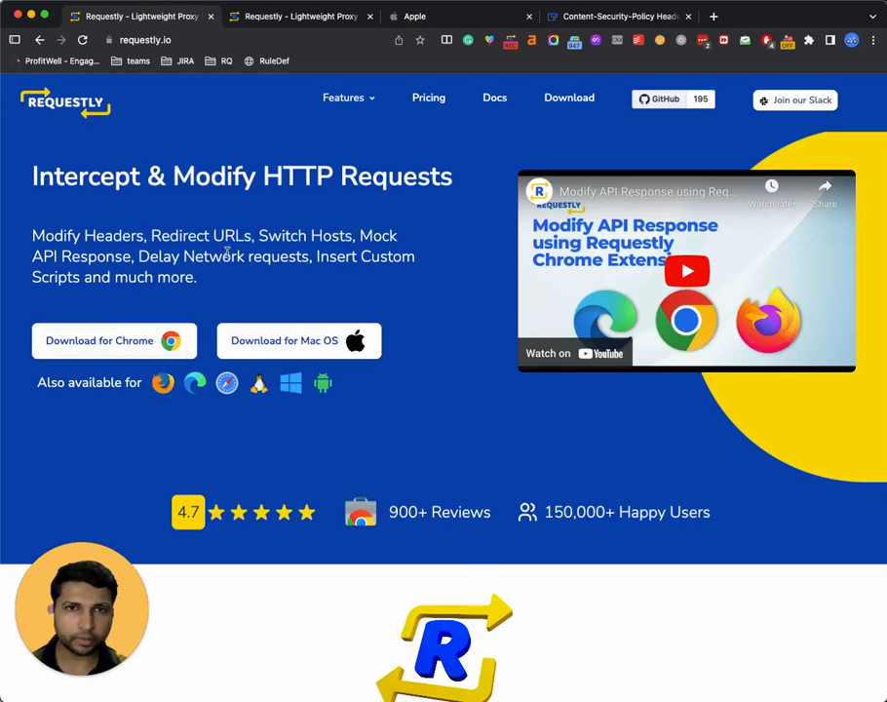
Step: From the Requestly rules dashboard, start a new Modify Headers rule
{"action": "left_click", "coordinate": [300, 17]}
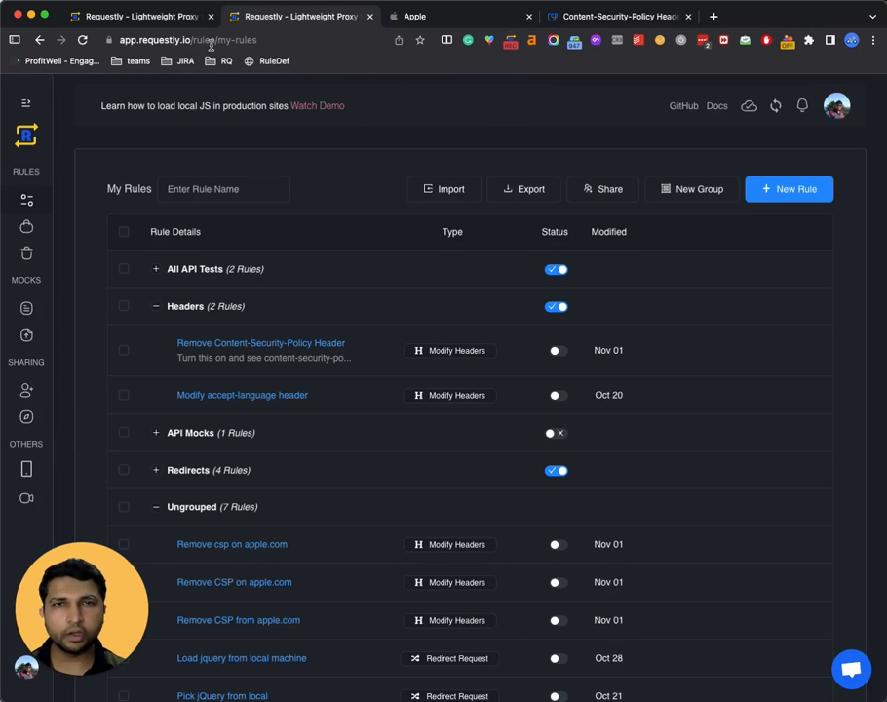
{"action": "mouse_move", "coordinate": [696, 159]}
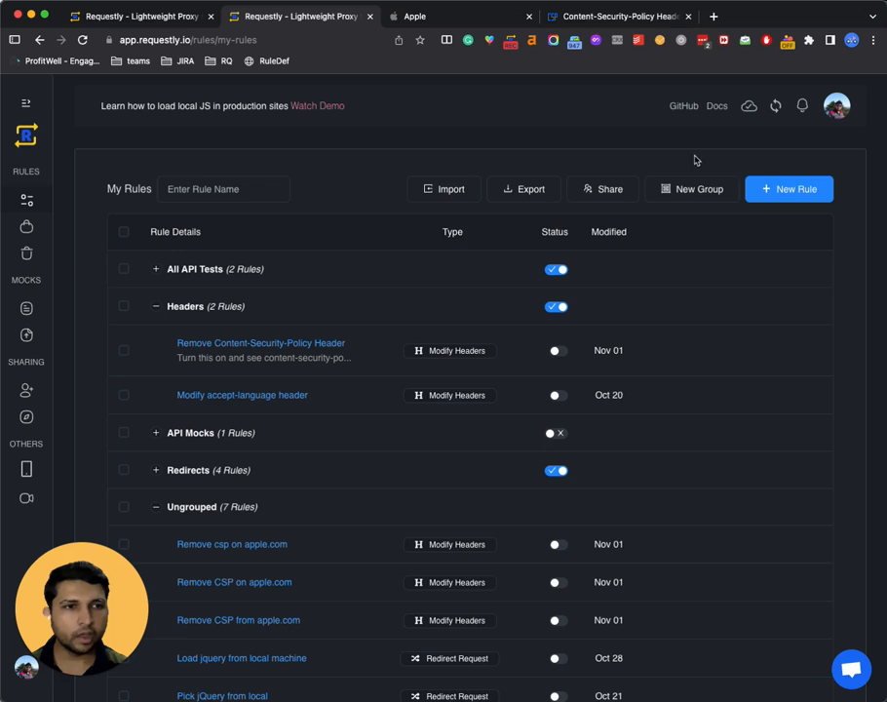
{"action": "left_click", "coordinate": [789, 189]}
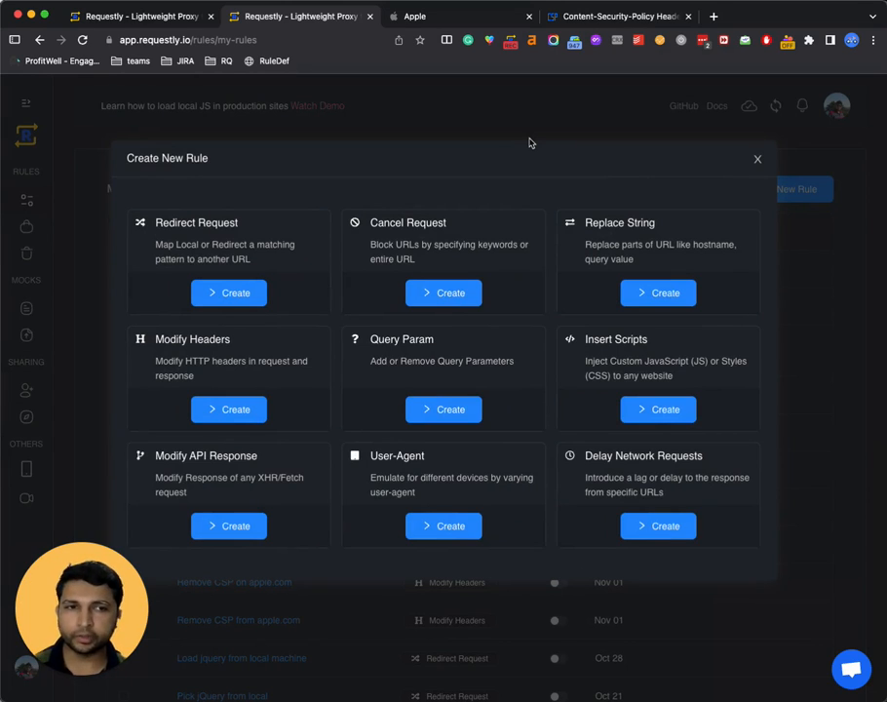
{"action": "mouse_move", "coordinate": [443, 380]}
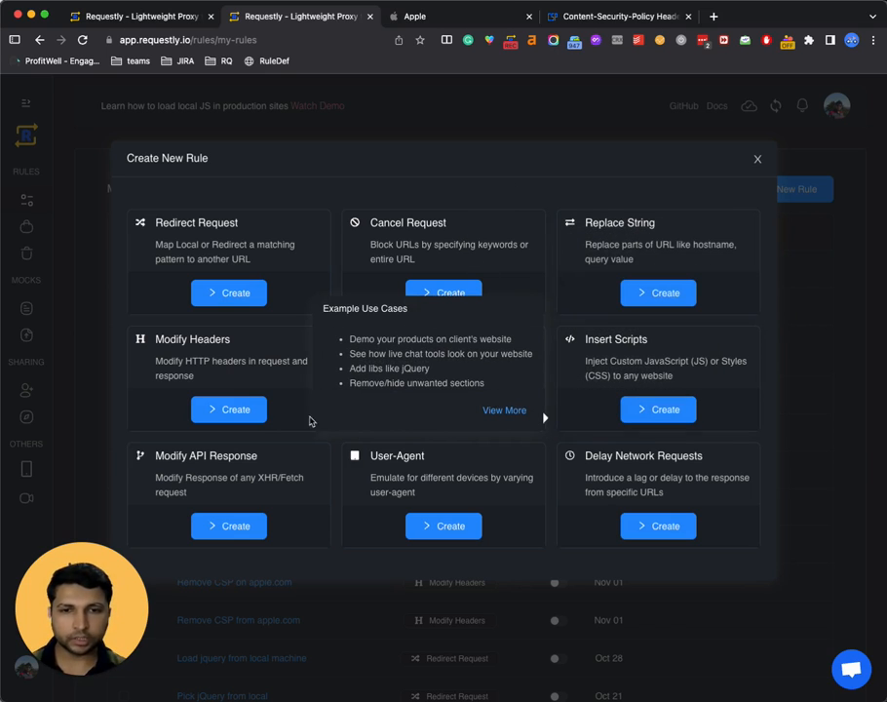
{"action": "left_click", "coordinate": [545, 417]}
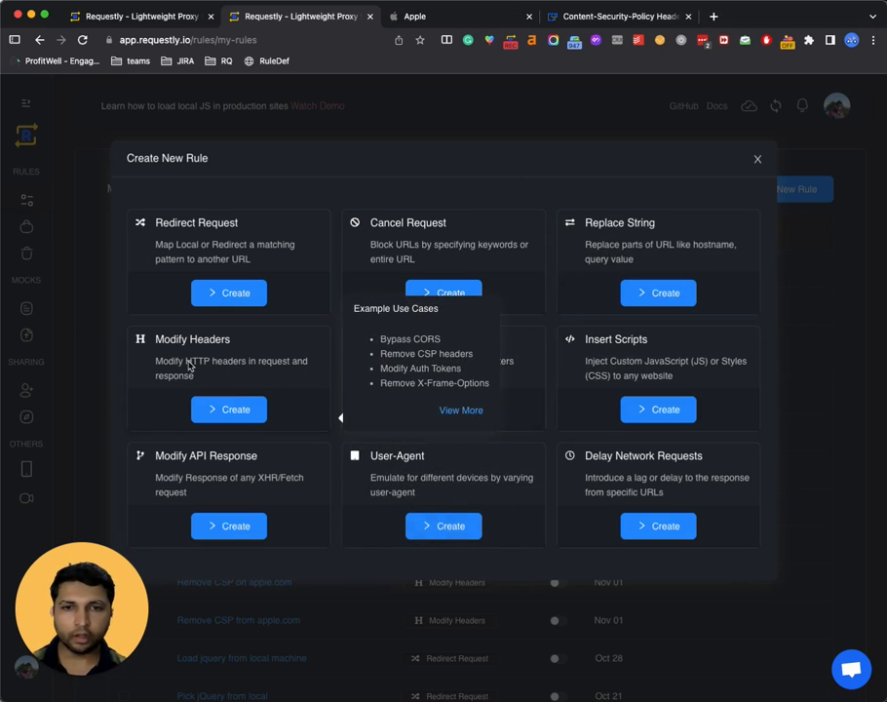
{"action": "mouse_move", "coordinate": [228, 409]}
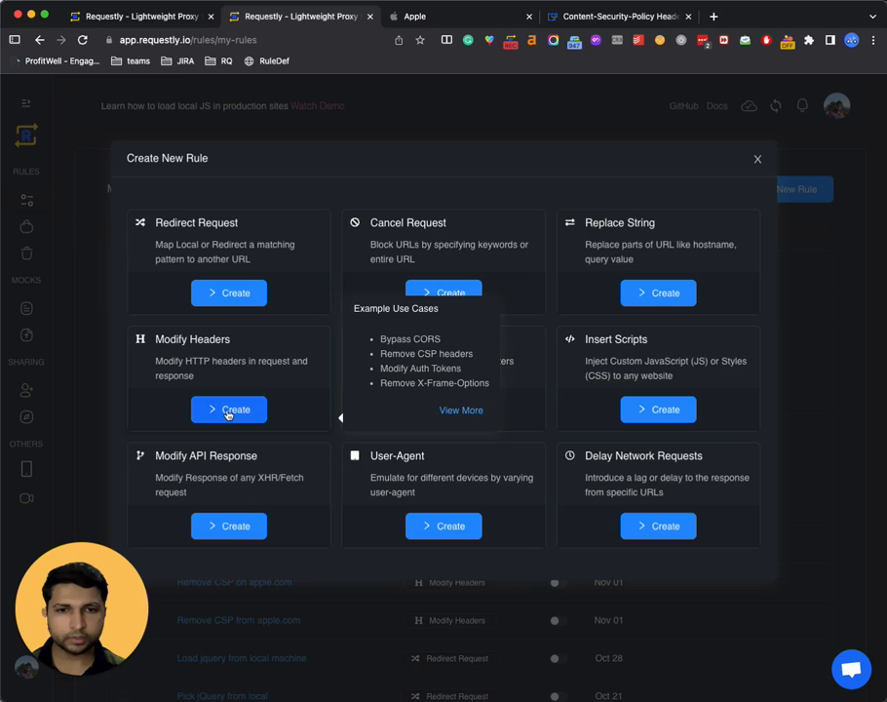
{"action": "left_click", "coordinate": [228, 409]}
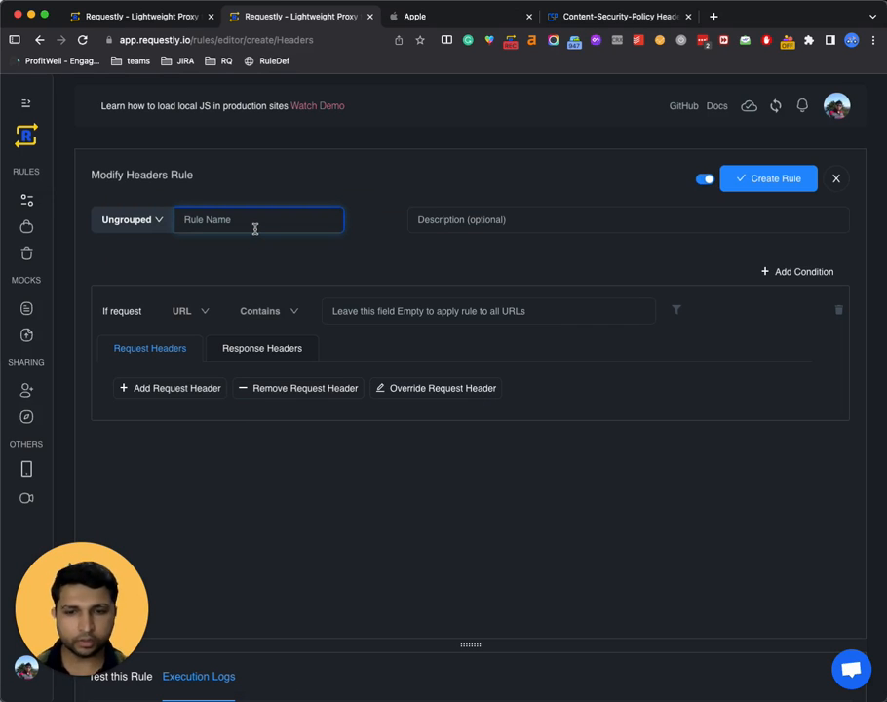
Step: Save 'apple.com csp rule' removing Content-Security-Policy for apple.com URLs, then revisit apple.com
{"action": "type", "text": "apple.com csp rule"}
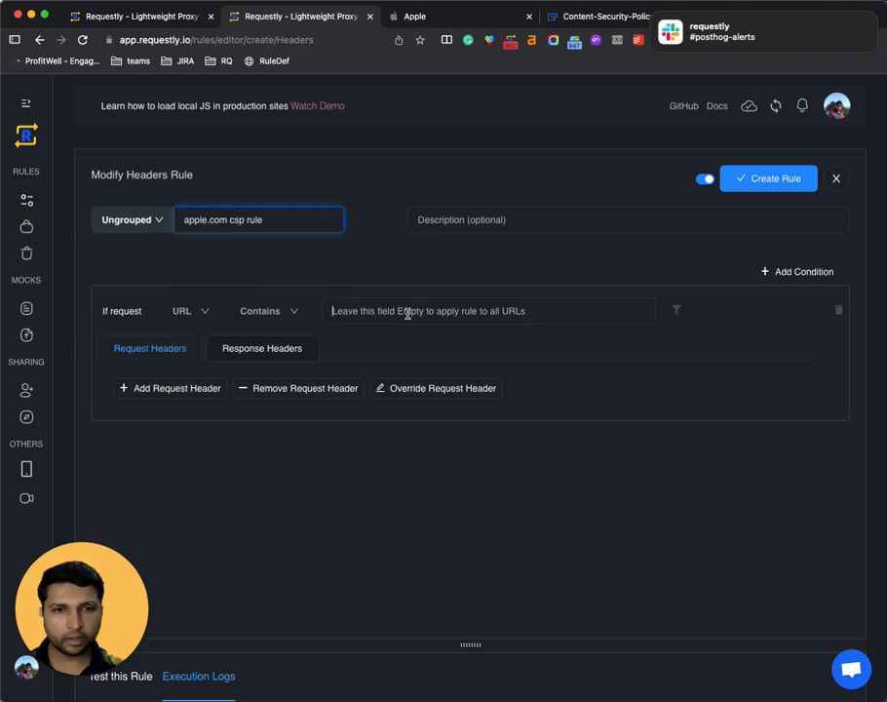
{"action": "type", "text": "apple.com"}
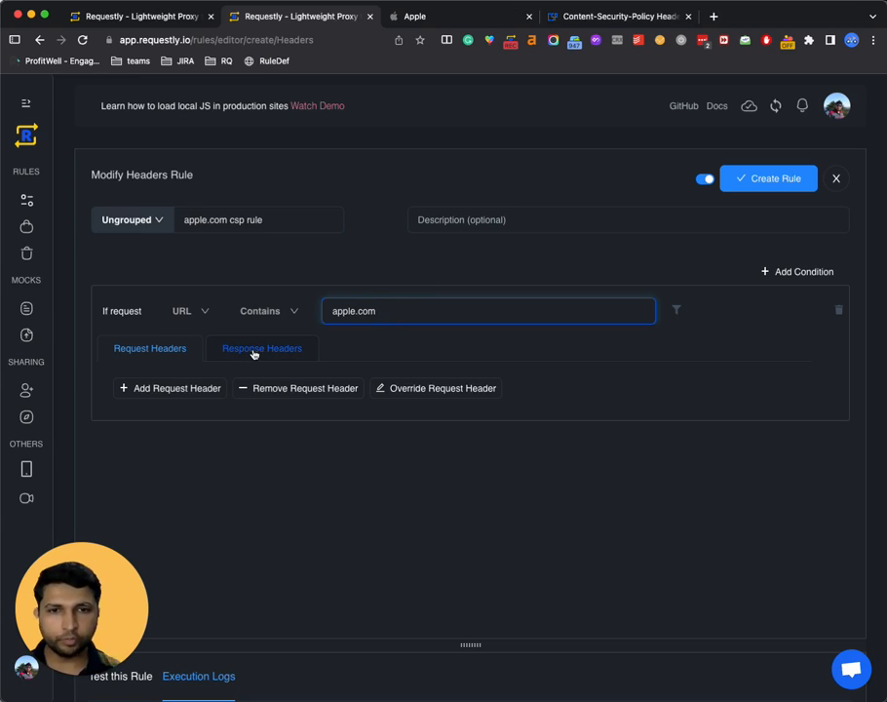
{"action": "left_click", "coordinate": [262, 348]}
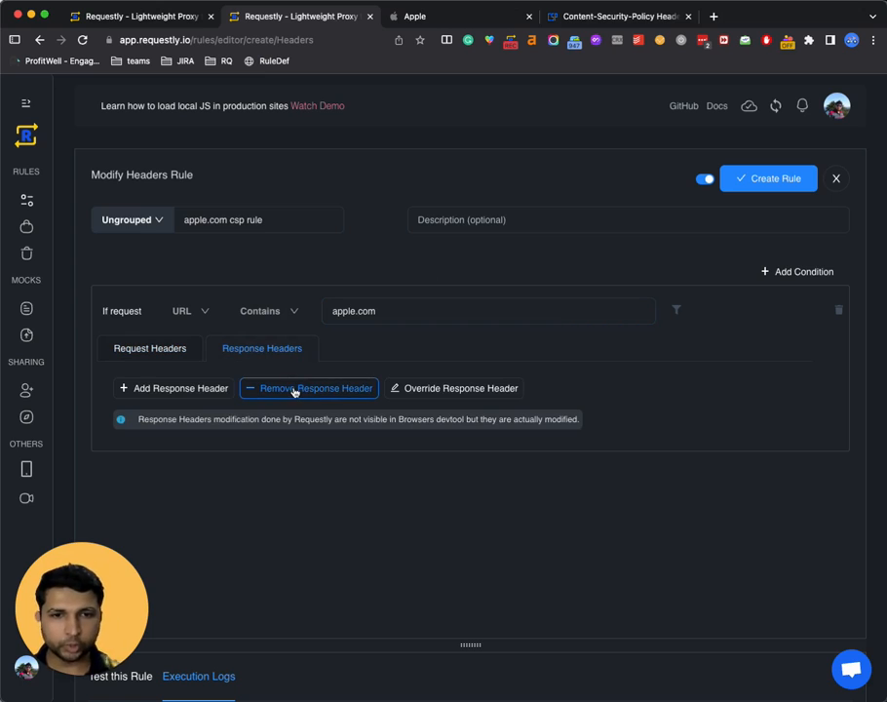
{"action": "left_click", "coordinate": [308, 388]}
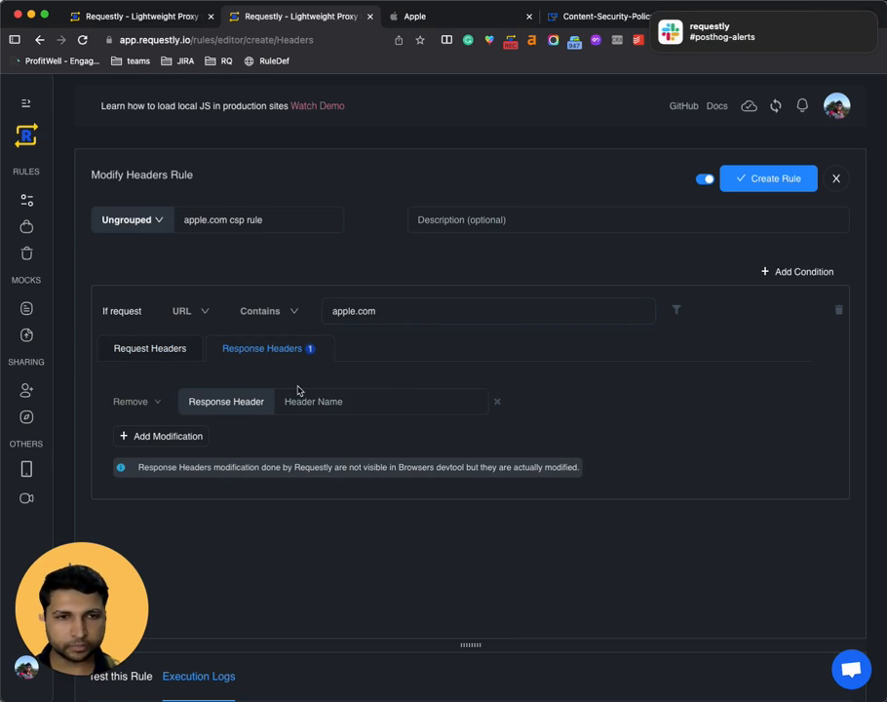
{"action": "left_click", "coordinate": [380, 400]}
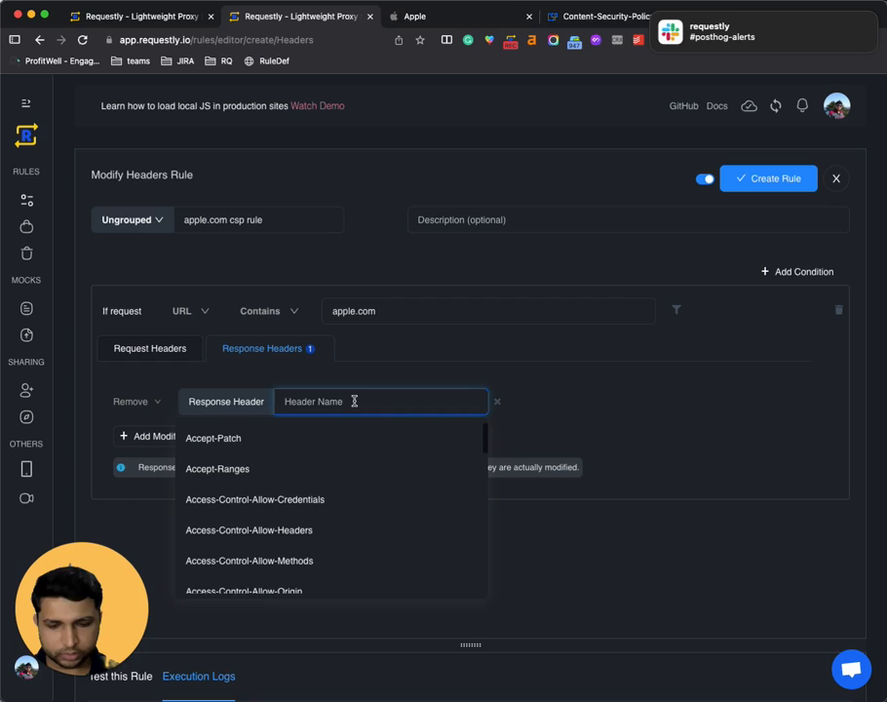
{"action": "type", "text": "content-s"}
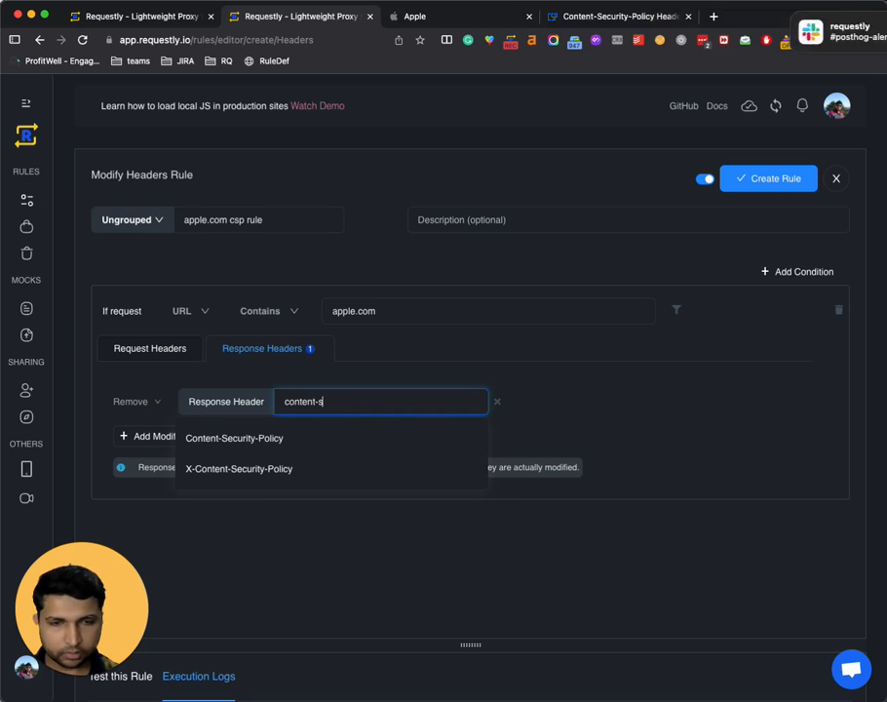
{"action": "left_click", "coordinate": [234, 438]}
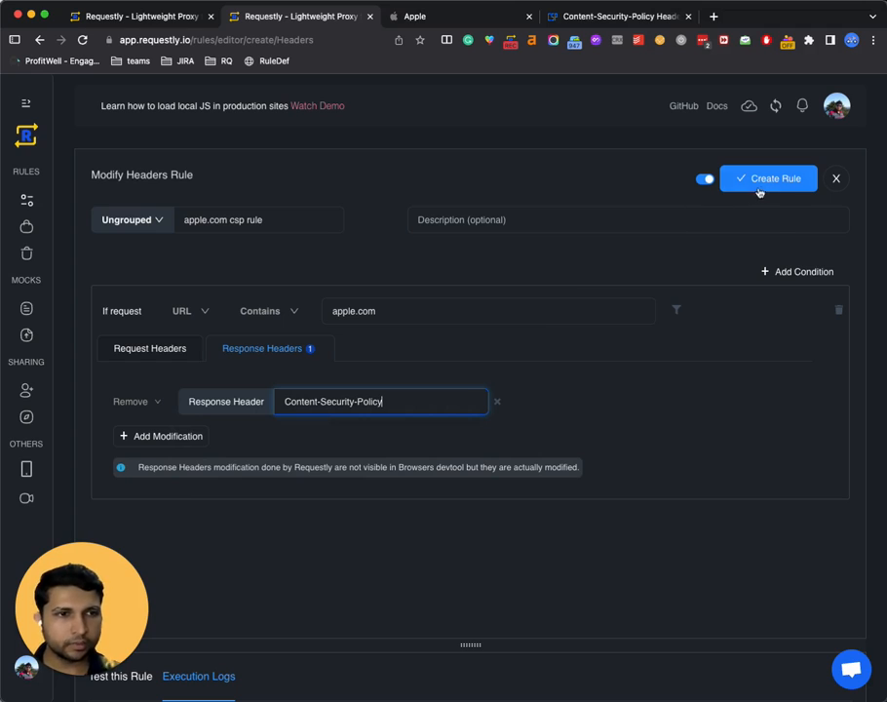
{"action": "left_click", "coordinate": [769, 178]}
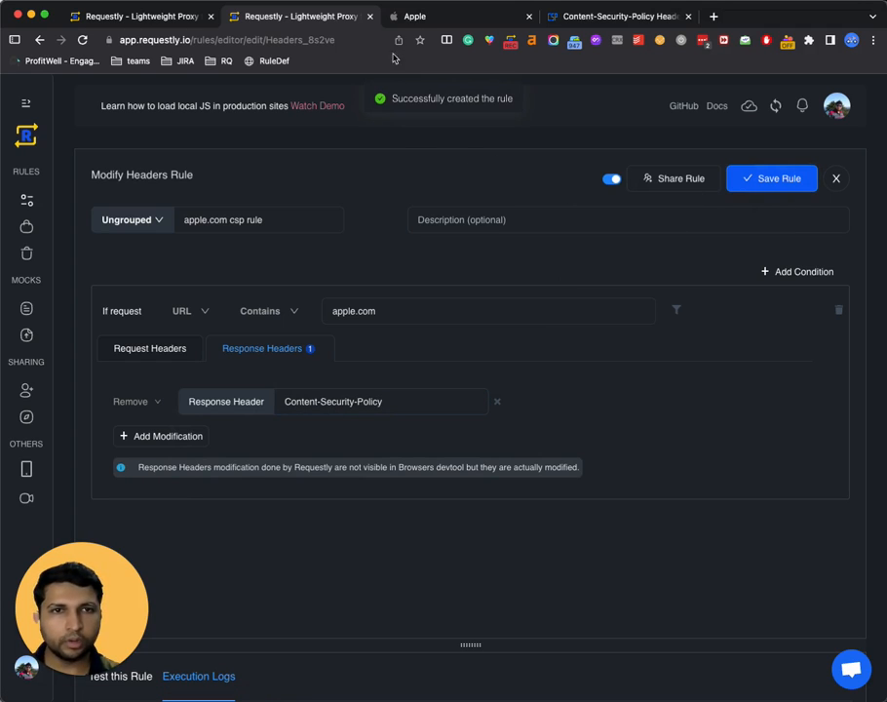
{"action": "left_click", "coordinate": [458, 16]}
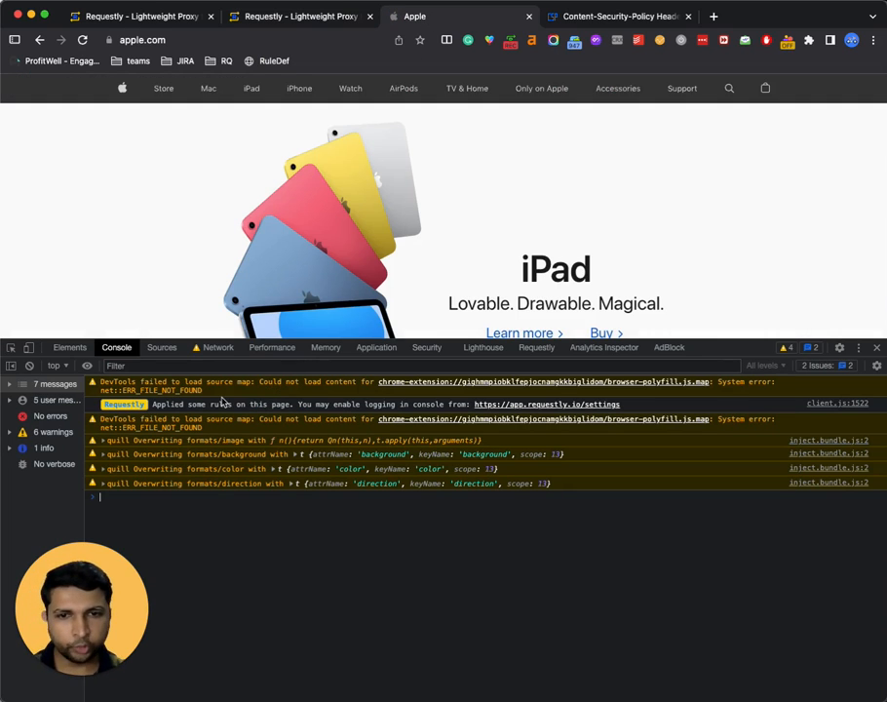
{"action": "mouse_move", "coordinate": [222, 405]}
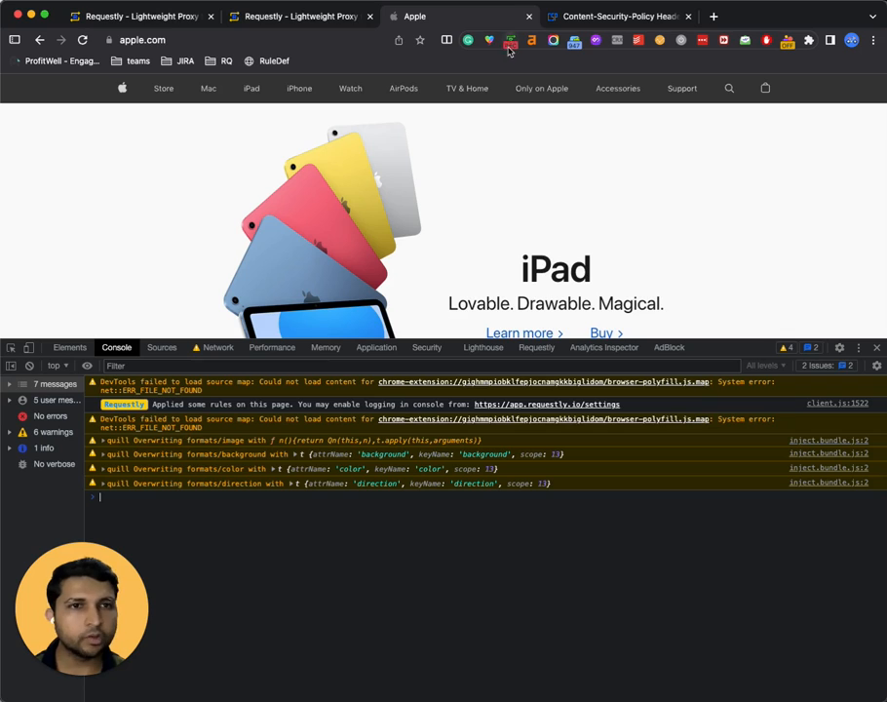
{"action": "mouse_move", "coordinate": [486, 114]}
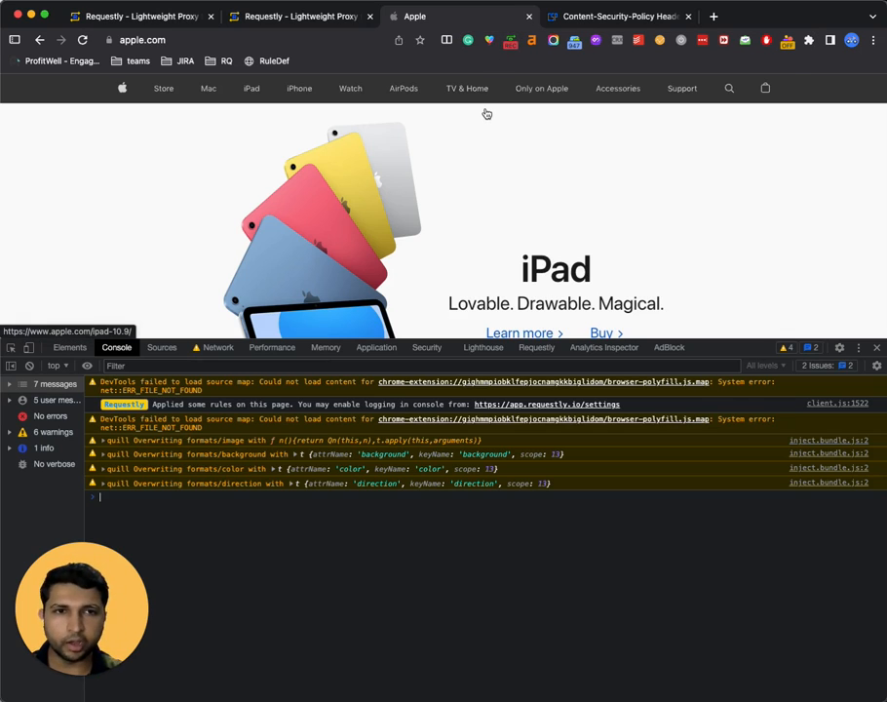
{"action": "mouse_move", "coordinate": [335, 534]}
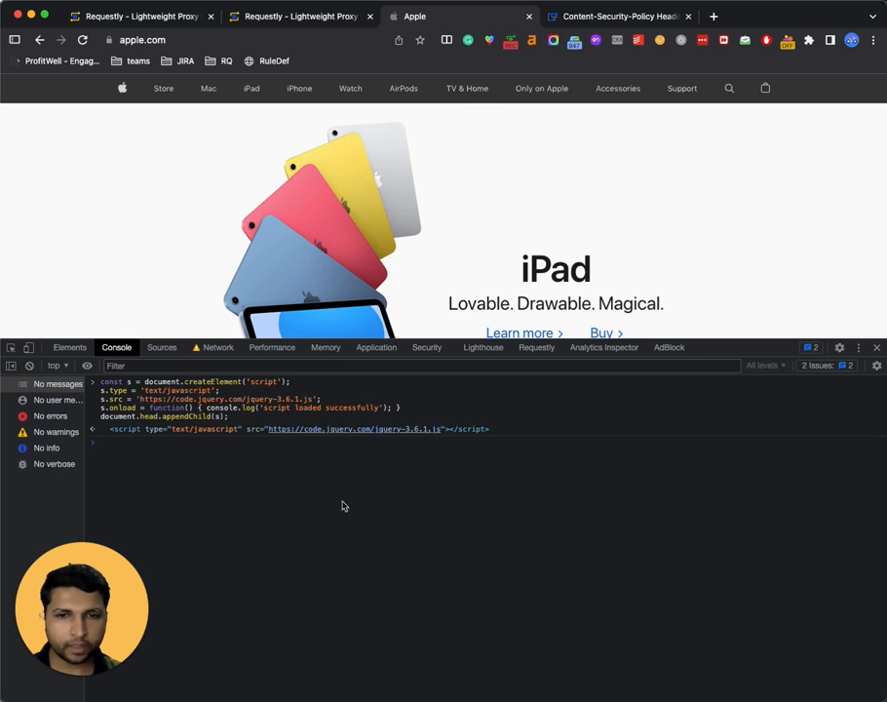
Step: Run $('body').css({border: '10px solid green'}) and filter network requests for jquery
{"action": "key", "text": "Return"}
{"action": "type", "text": "$('body').css({ 'border': '10px solid green' });"}
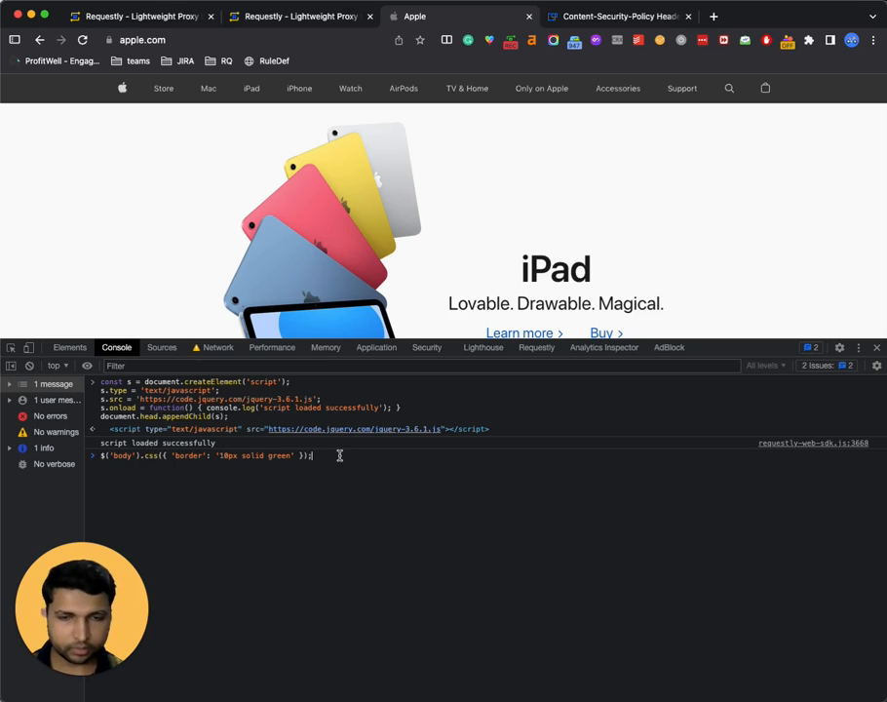
{"action": "key", "text": "Return"}
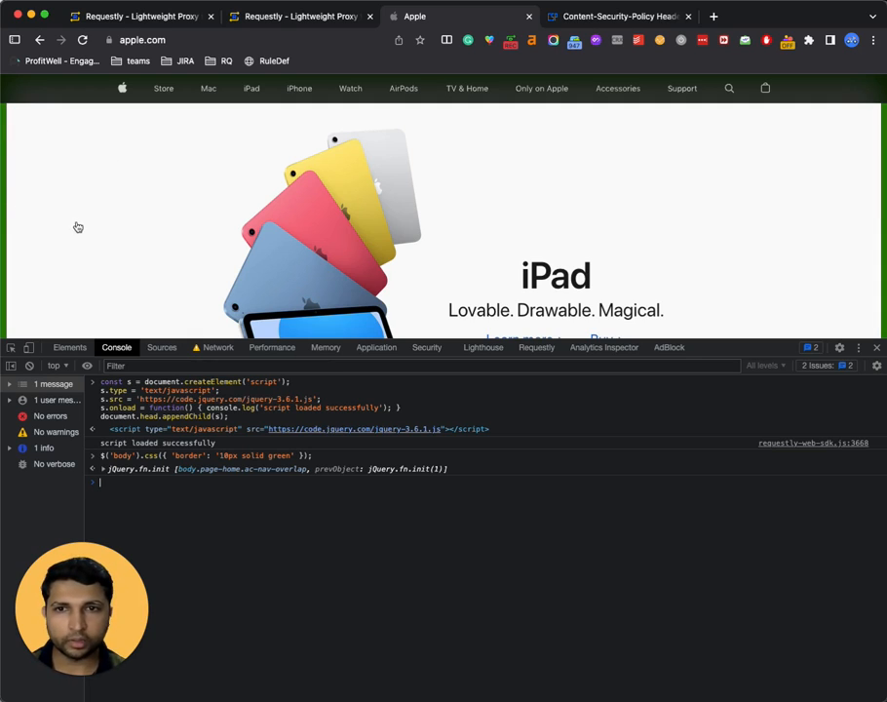
{"action": "mouse_move", "coordinate": [135, 271]}
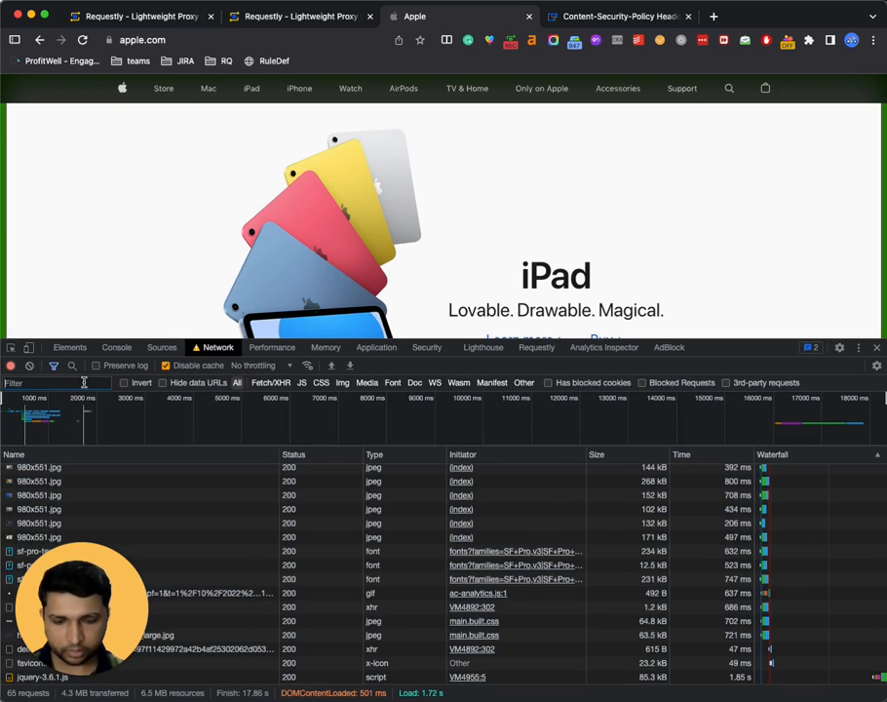
{"action": "type", "text": "jquer"}
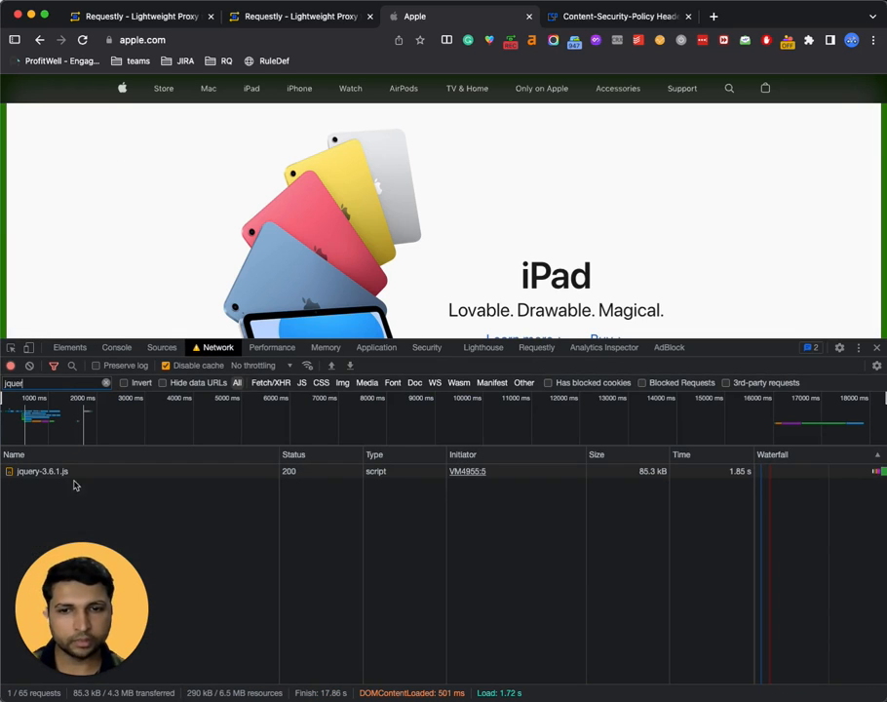